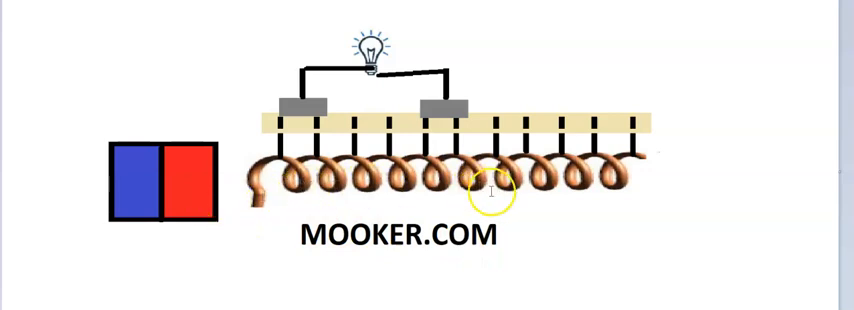
mouse_move(500, 192)
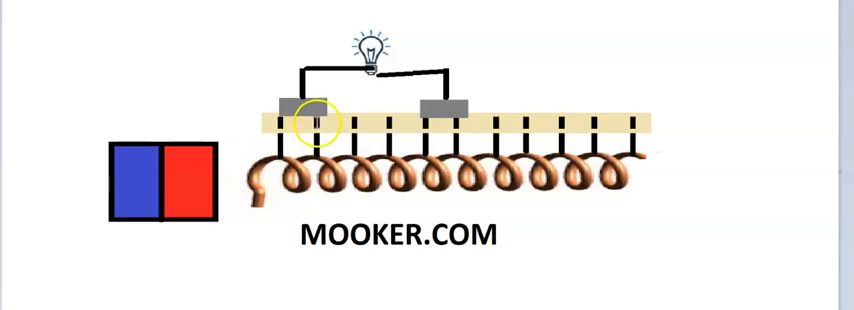
mouse_move(474, 118)
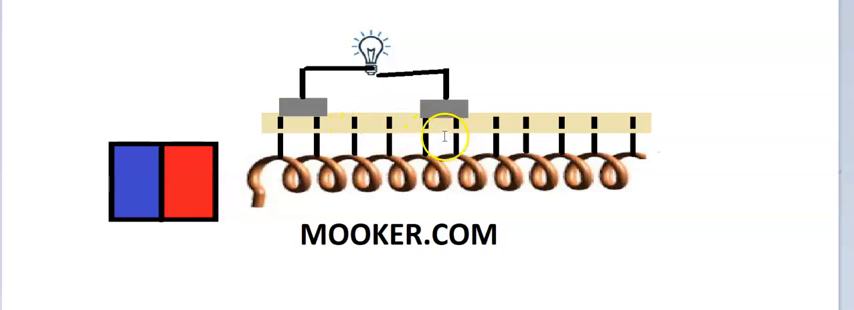
mouse_move(388, 136)
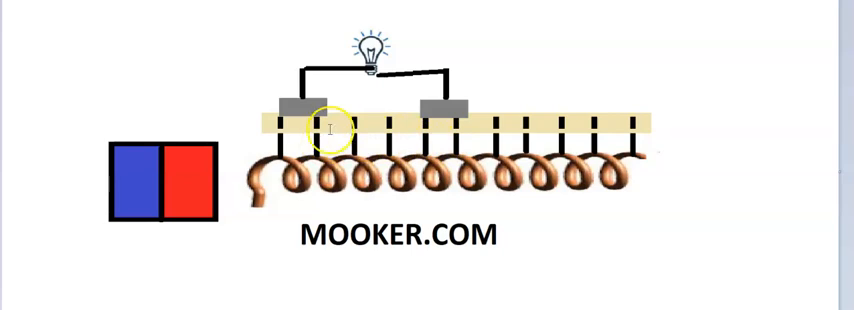
mouse_move(364, 104)
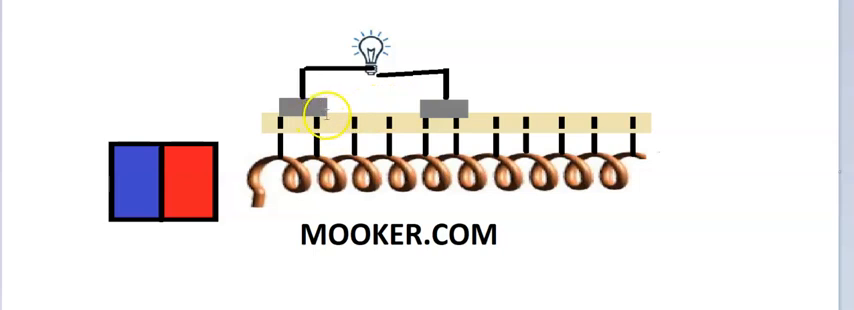
mouse_move(326, 116)
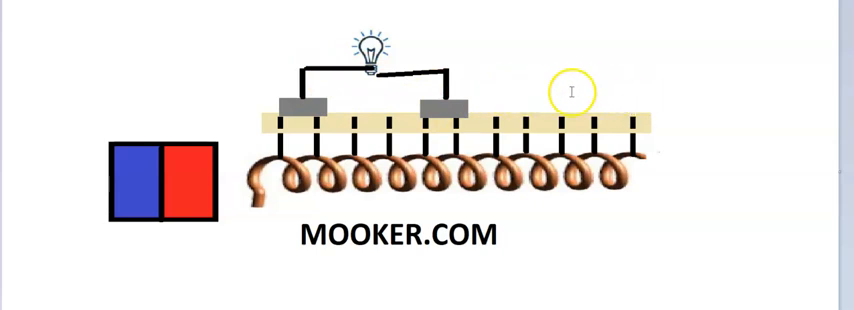
mouse_move(542, 88)
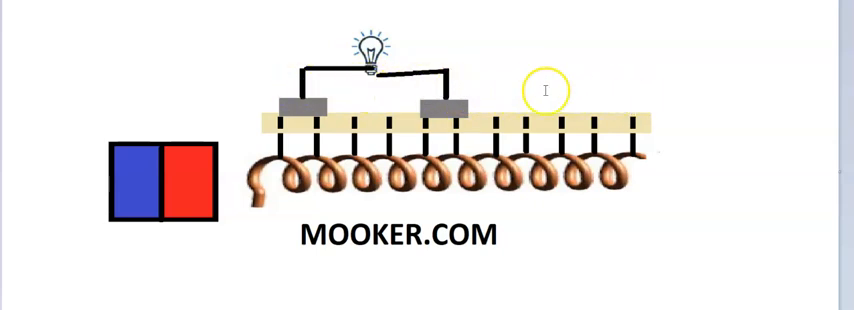
mouse_move(304, 138)
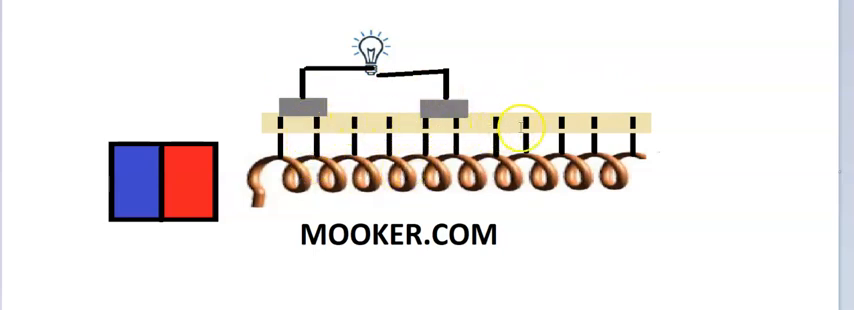
left_click_drag(518, 128, 316, 120)
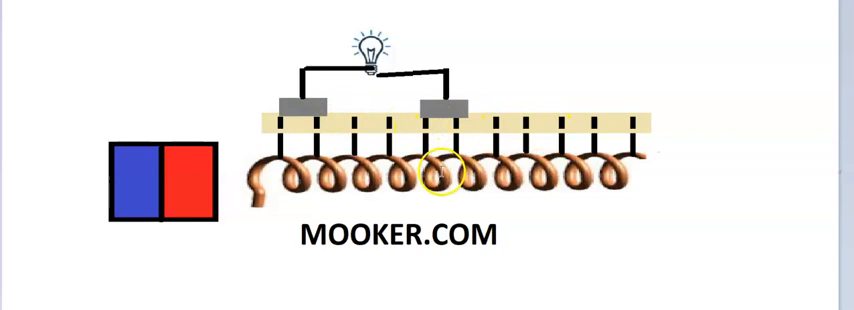
mouse_move(288, 184)
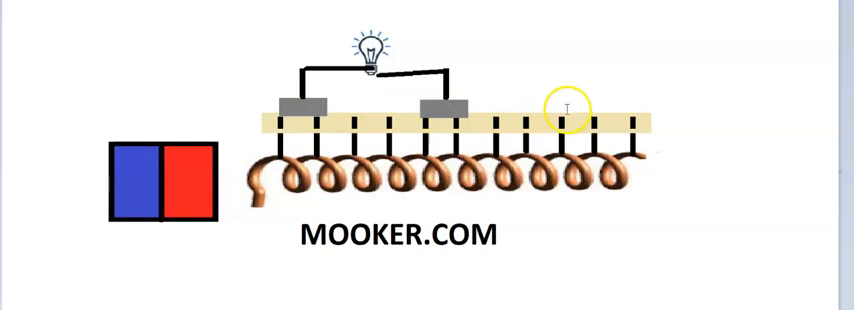
mouse_move(754, 78)
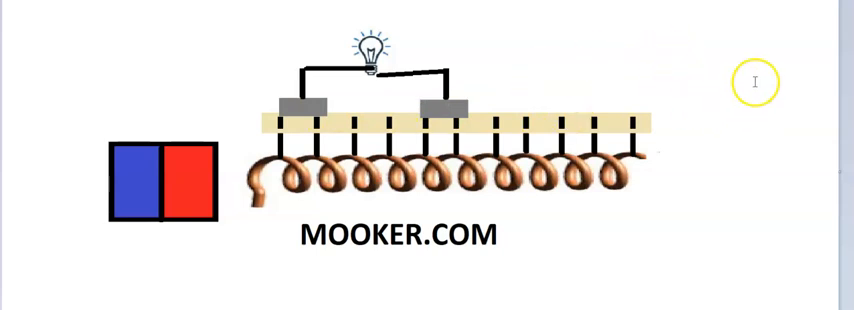
mouse_move(706, 64)
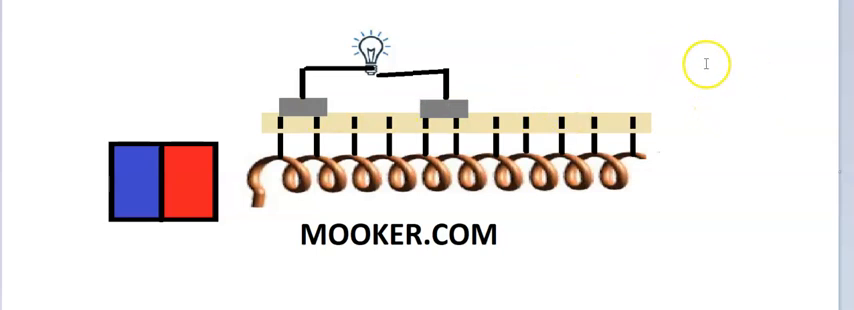
mouse_move(444, 84)
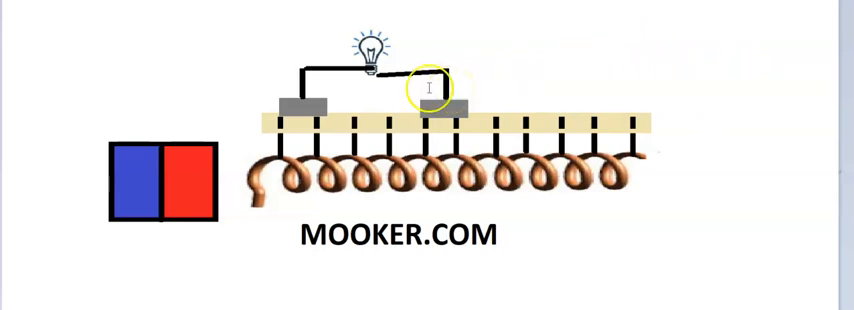
mouse_move(58, 176)
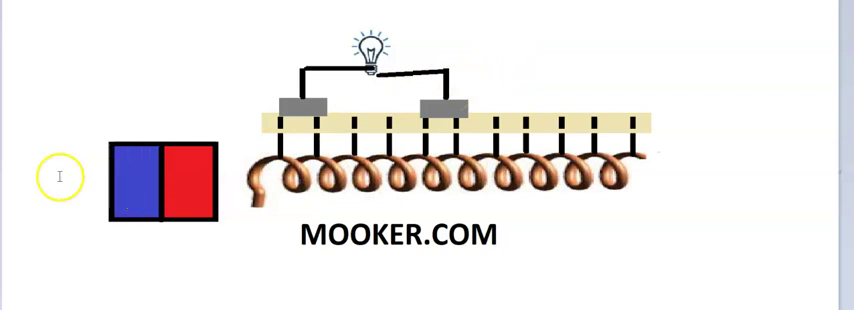
mouse_move(66, 192)
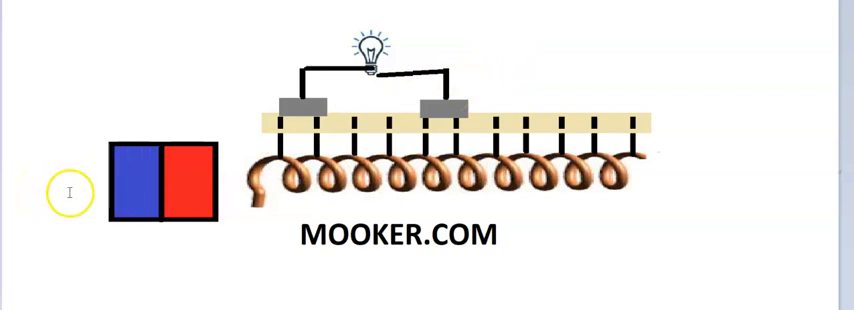
mouse_move(148, 260)
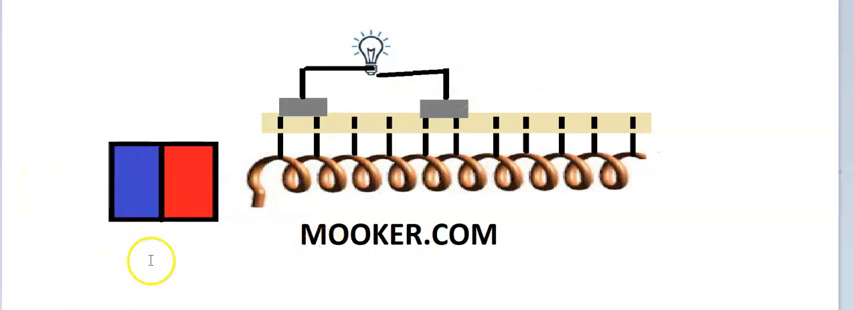
mouse_move(702, 88)
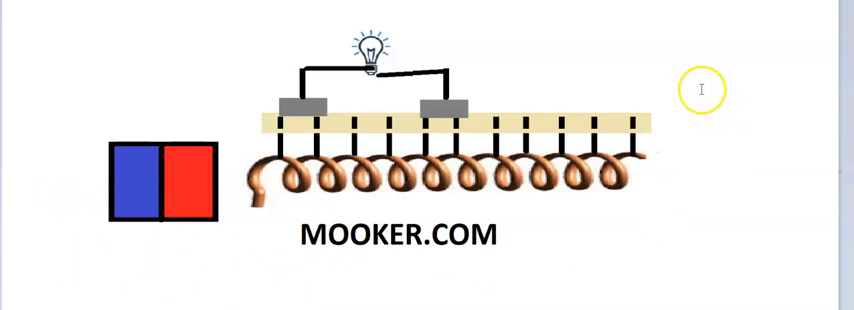
mouse_move(686, 78)
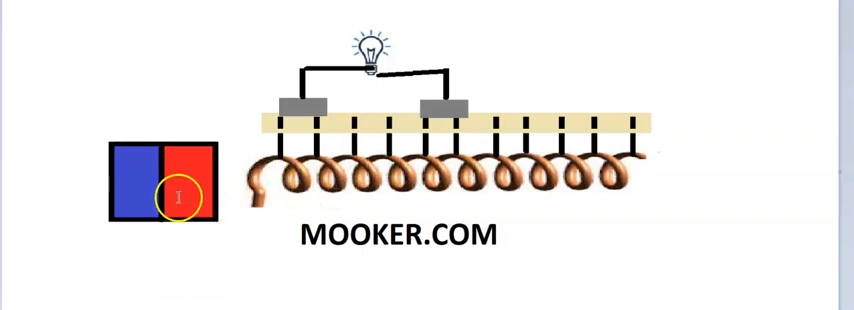
mouse_move(214, 256)
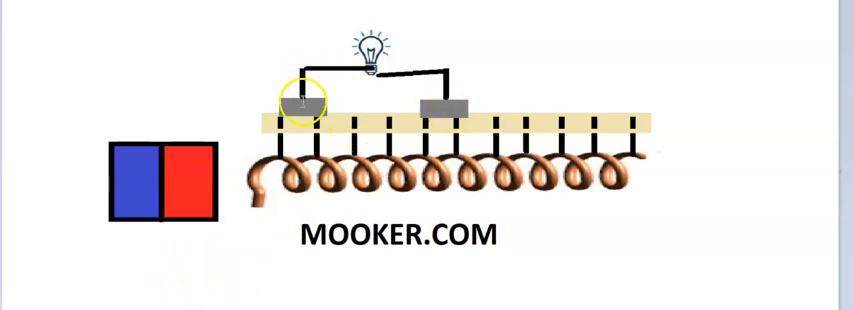
mouse_move(508, 52)
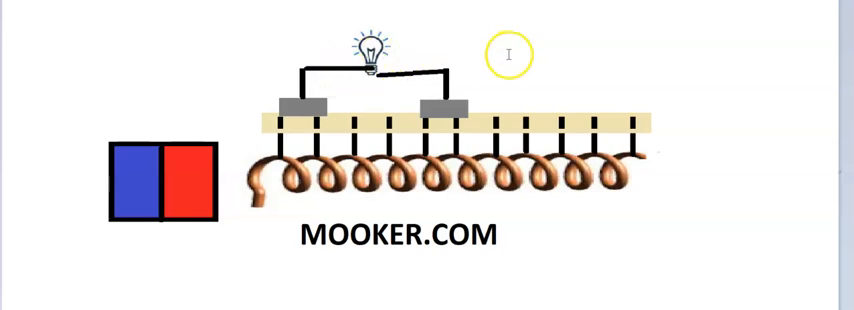
mouse_move(536, 60)
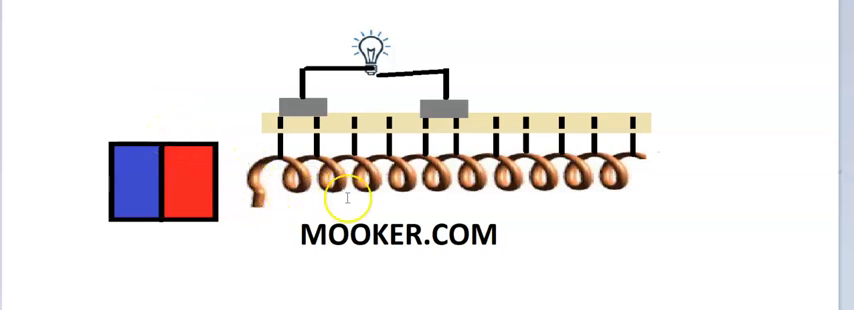
mouse_move(344, 196)
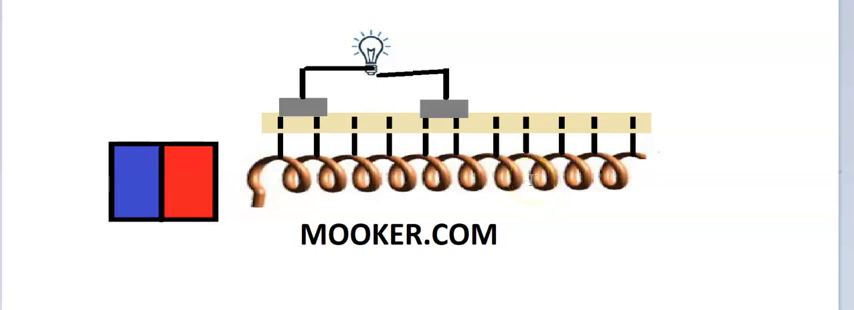
mouse_move(528, 184)
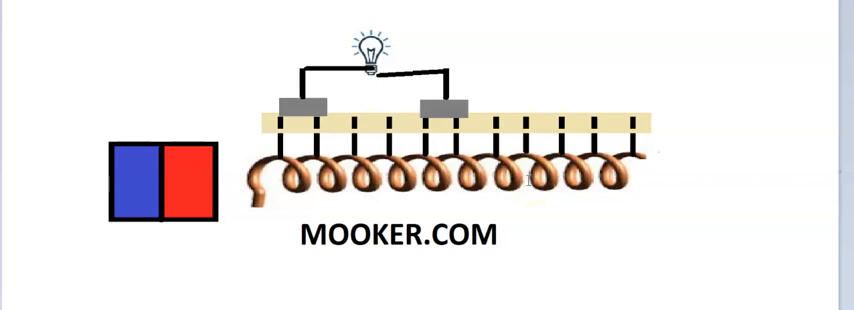